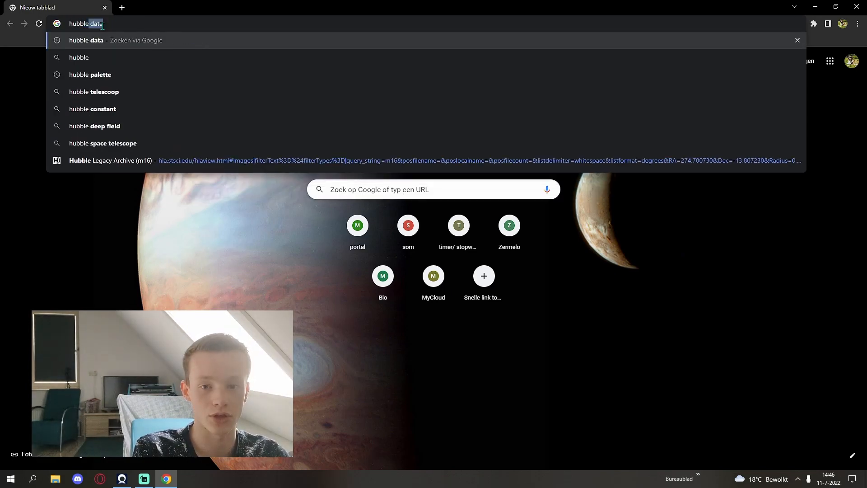
Step: Run the Google search for 'hubble data' so the Hubble Legacy Archive appears in the results
{"action": "key", "text": "Return"}
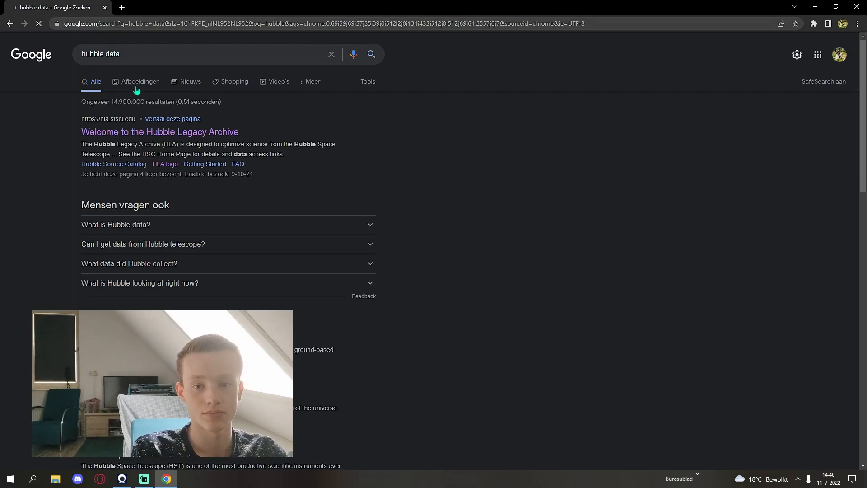
{"action": "mouse_move", "coordinate": [91, 137]}
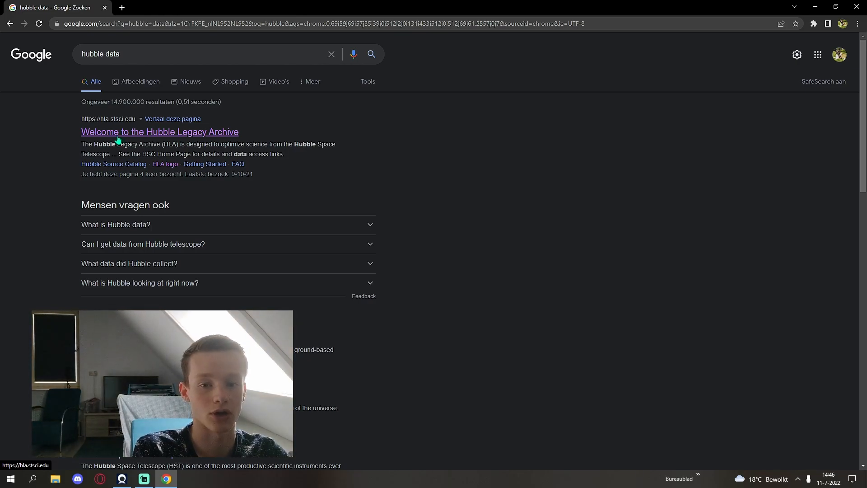
Step: Enter the Hubble Legacy Archive site and search its inventory for m16, listing 426 observations
{"action": "left_click", "coordinate": [159, 132]}
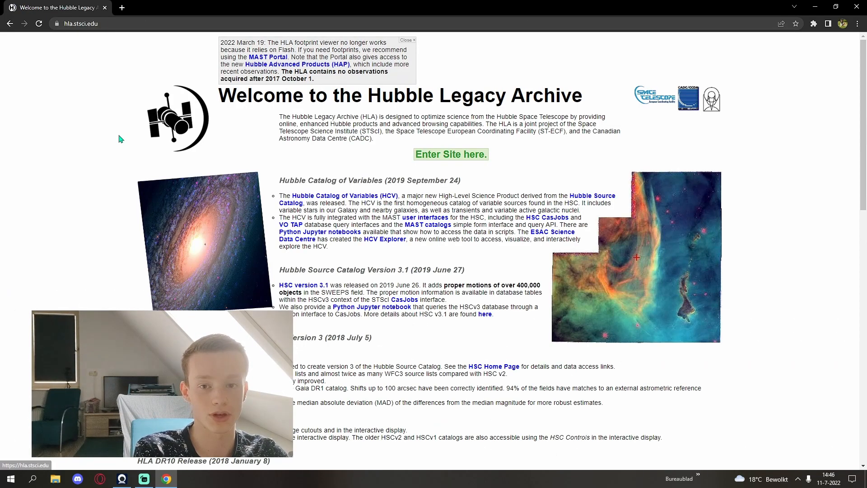
{"action": "left_click", "coordinate": [450, 154]}
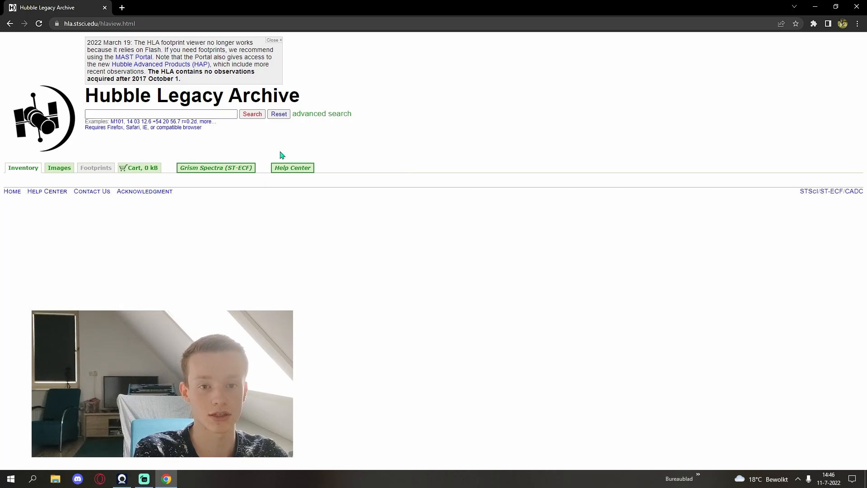
{"action": "left_click", "coordinate": [160, 113]}
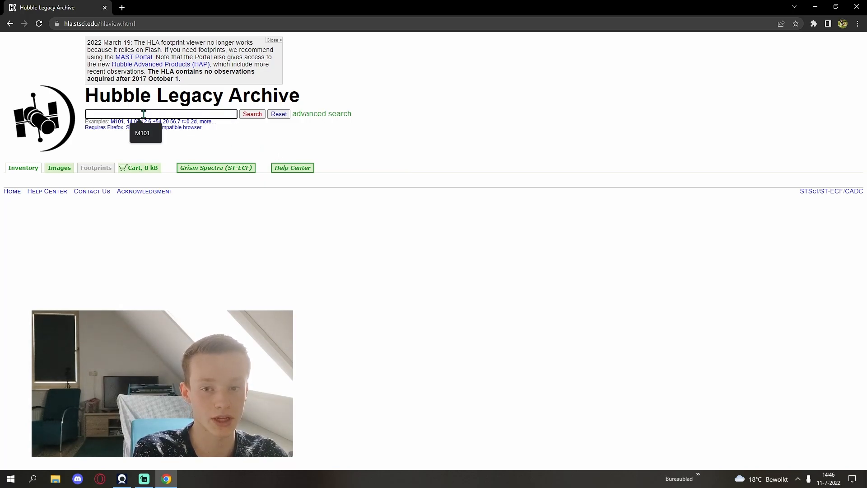
{"action": "type", "text": "m"}
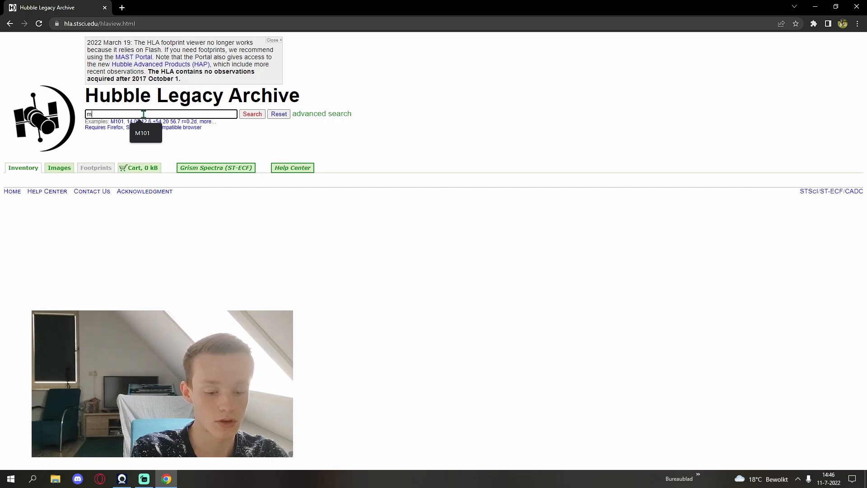
{"action": "left_click", "coordinate": [252, 114]}
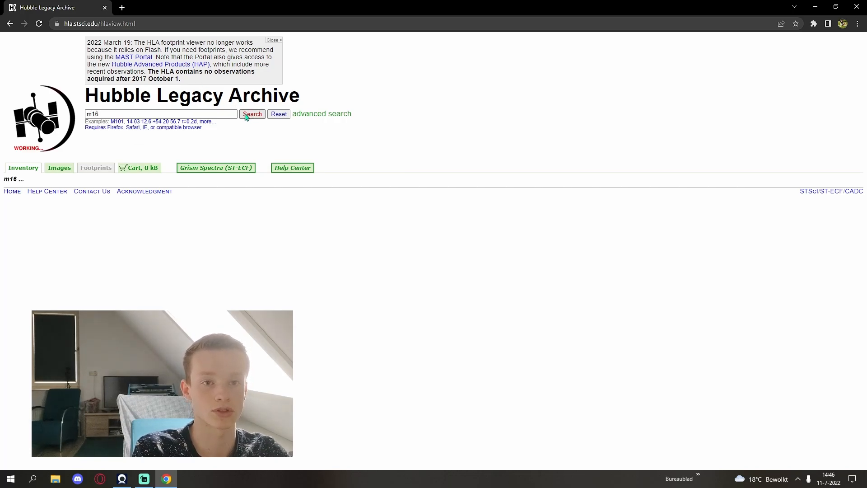
{"action": "left_click", "coordinate": [252, 113]}
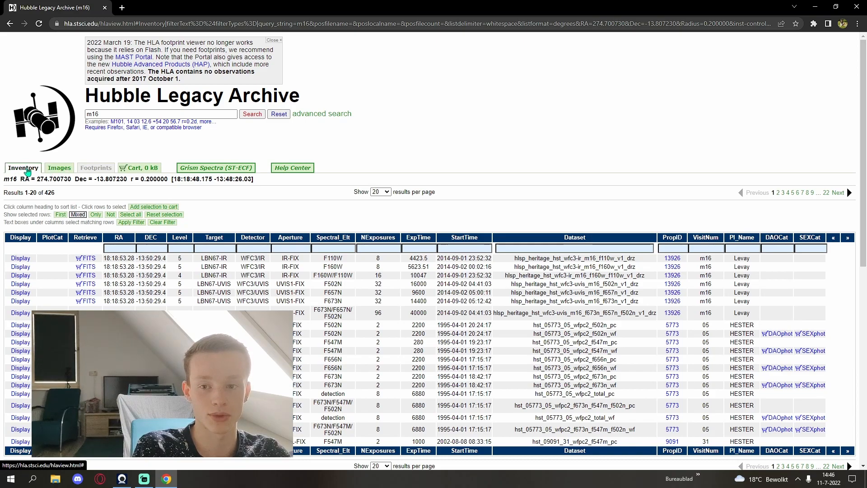
Step: Switch to image previews, add the F502N, F657N and F673N science FITS to the cart and view it
{"action": "left_click", "coordinate": [59, 168]}
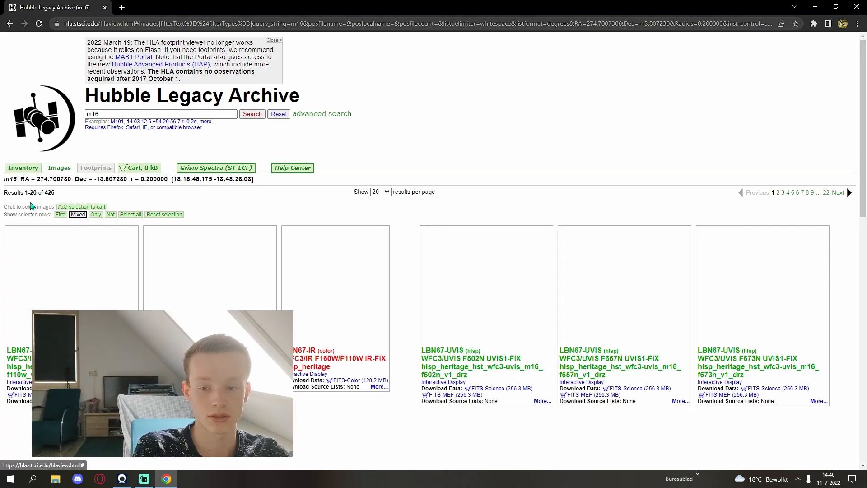
{"action": "scroll", "scroll_direction": "down", "scroll_amount": 3}
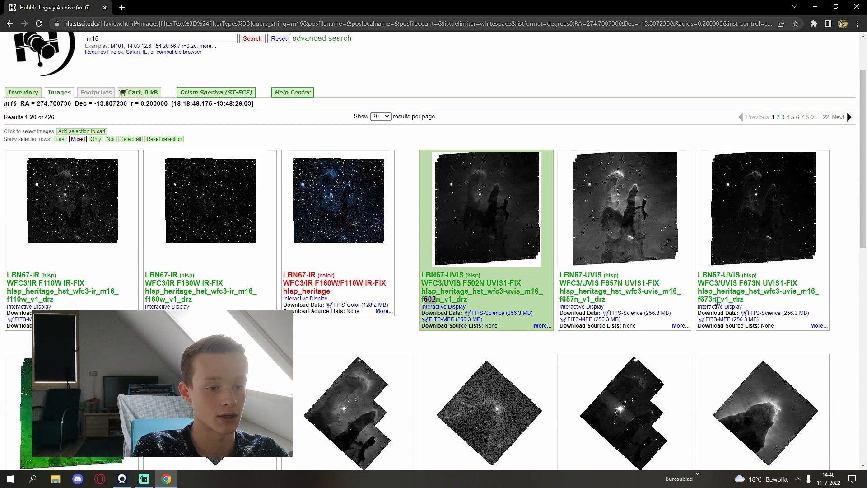
{"action": "mouse_move", "coordinate": [612, 216]}
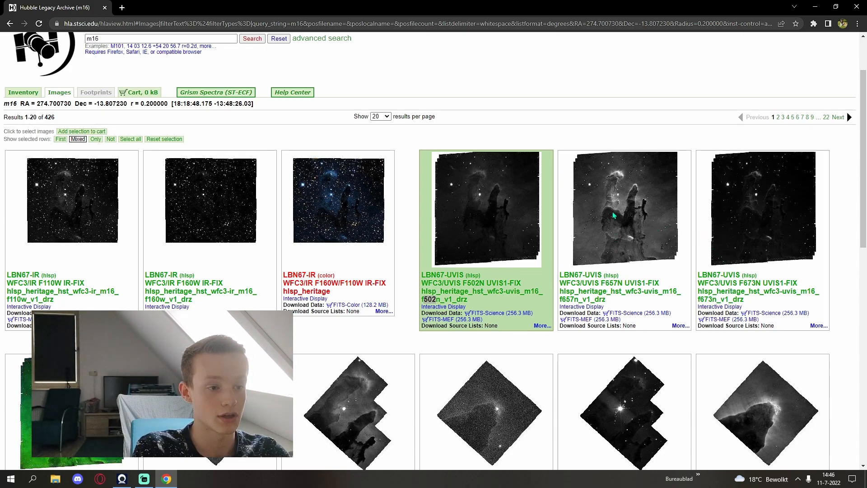
{"action": "mouse_move", "coordinate": [492, 226]}
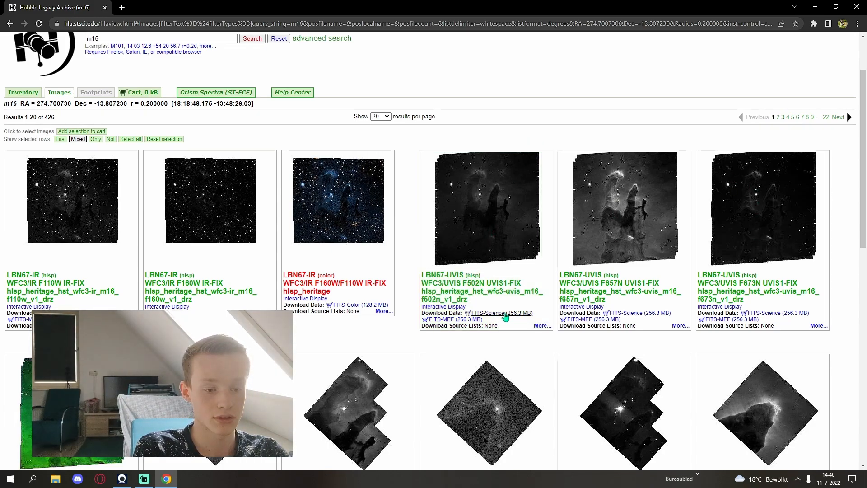
{"action": "left_click", "coordinate": [608, 312]}
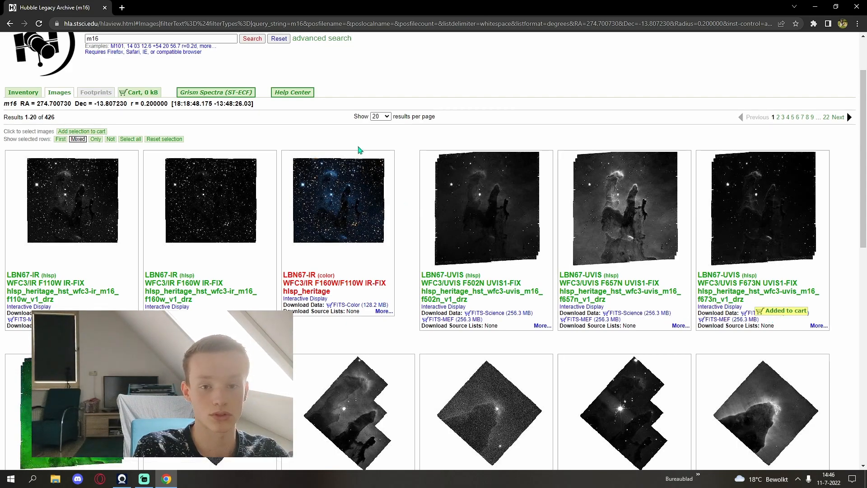
{"action": "left_click", "coordinate": [139, 92]}
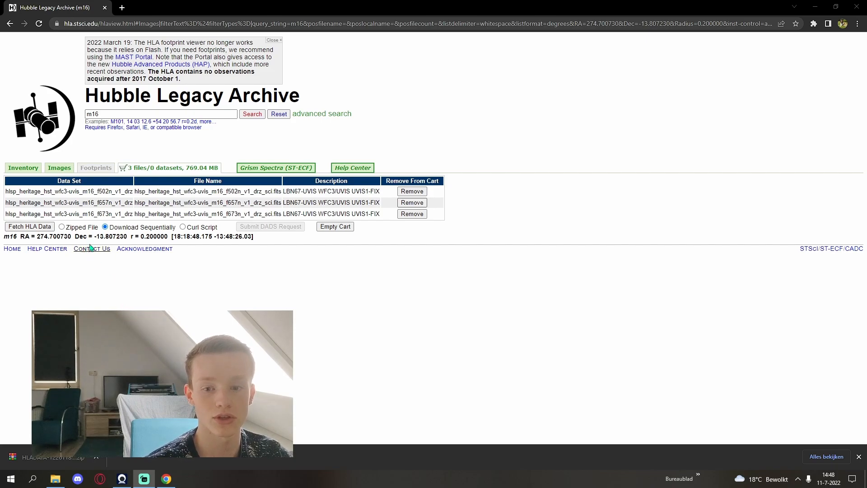
Step: Download the three m16 FITS files sequentially, then empty the archive cart
{"action": "left_click", "coordinate": [61, 227]}
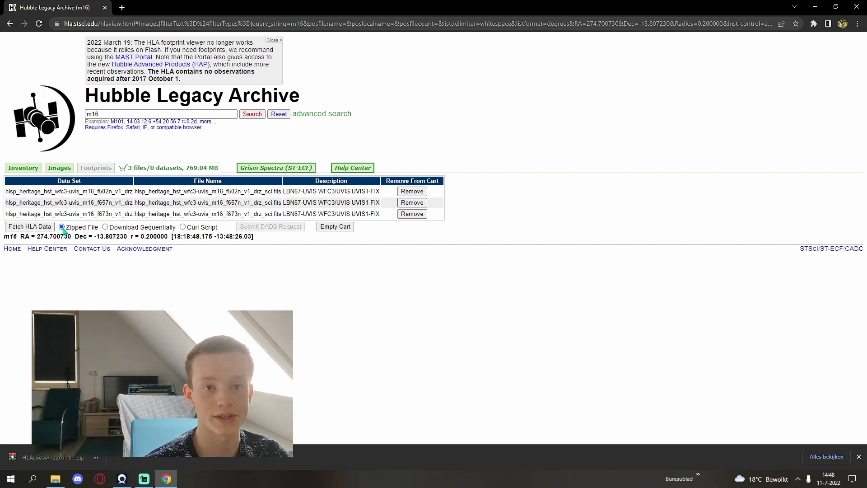
{"action": "left_click", "coordinate": [29, 225]}
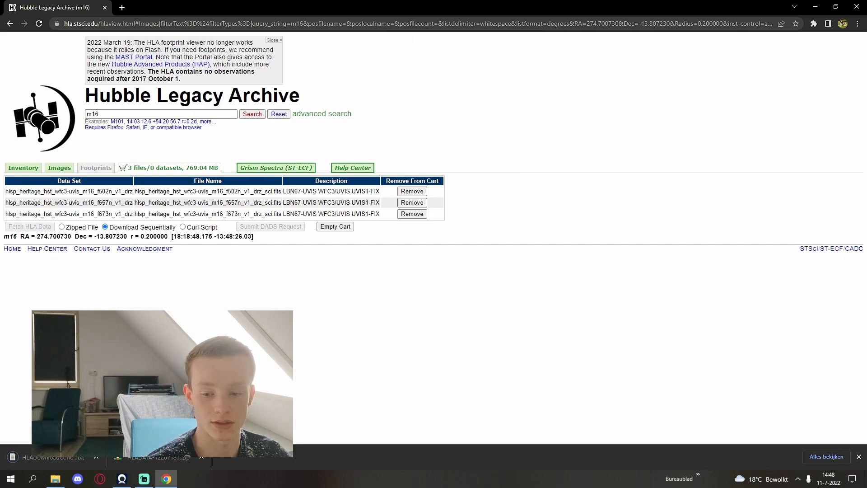
{"action": "left_click", "coordinate": [334, 225]}
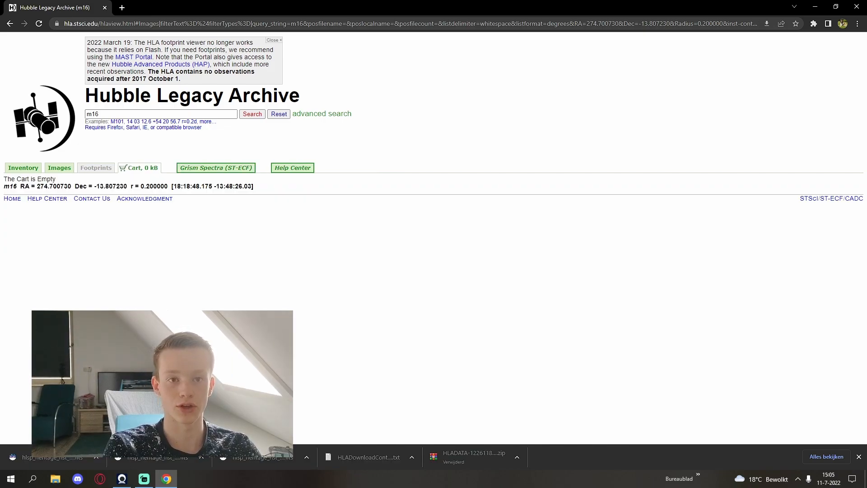
Step: Launch Siril from the Windows search
{"action": "type", "text": "siril"}
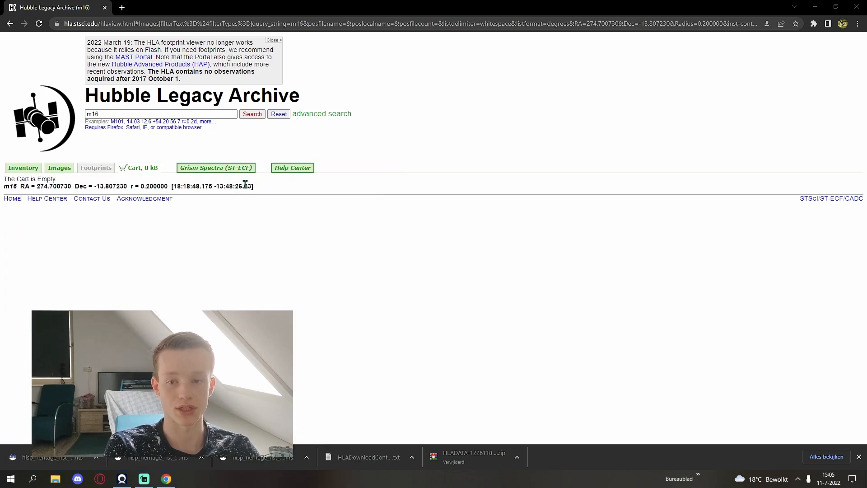
{"action": "left_click", "coordinate": [188, 479]}
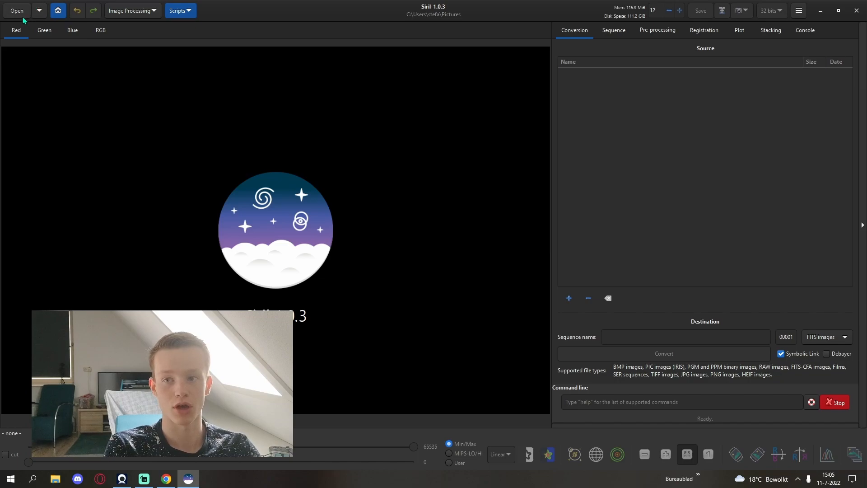
{"action": "mouse_move", "coordinate": [16, 10]}
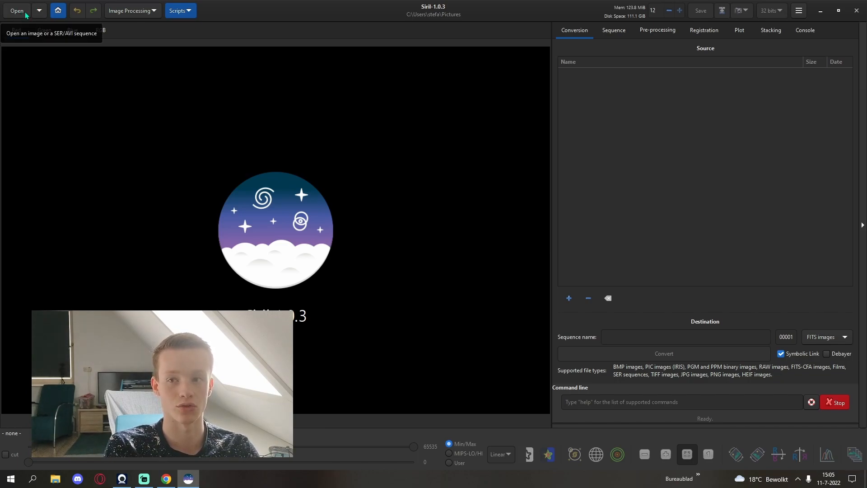
Step: Load the downloaded hlsp_heritage F502N m16 FITS file from Downloads into Siril
{"action": "left_click", "coordinate": [16, 11]}
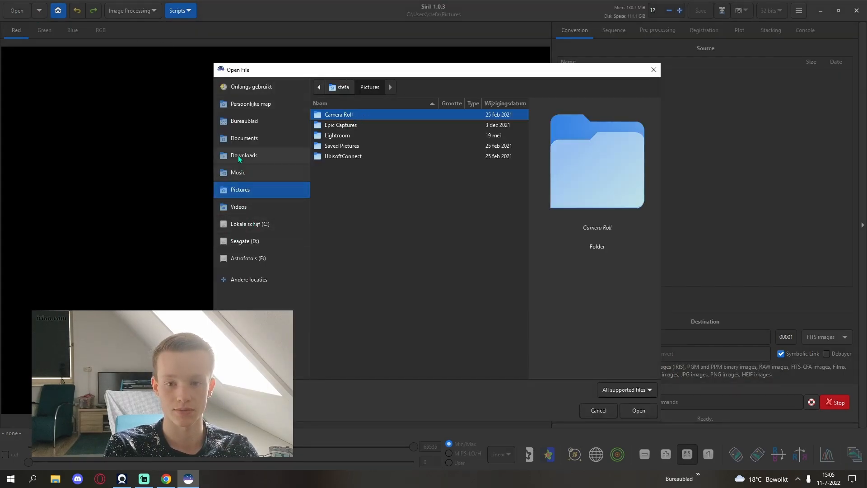
{"action": "left_click", "coordinate": [244, 155]}
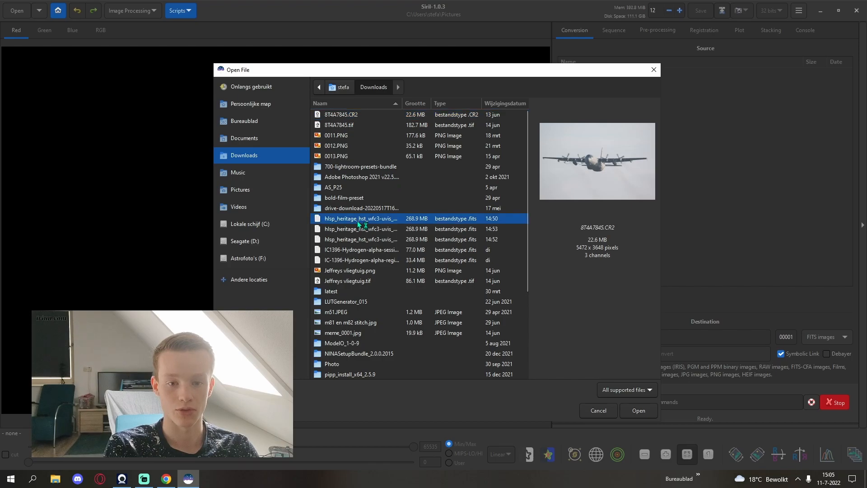
{"action": "left_click", "coordinate": [597, 410]}
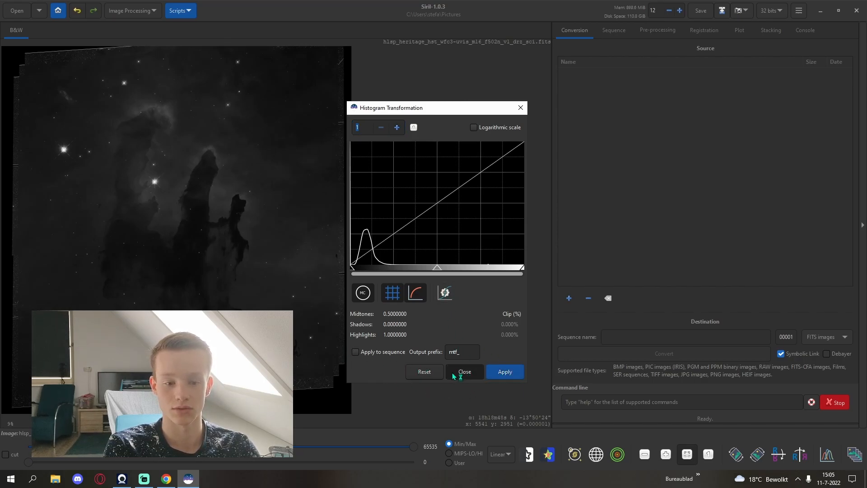
Step: Apply a histogram transformation with shadows about 0.045 and midtones about 0.44 to the F502N image
{"action": "left_click", "coordinate": [129, 9]}
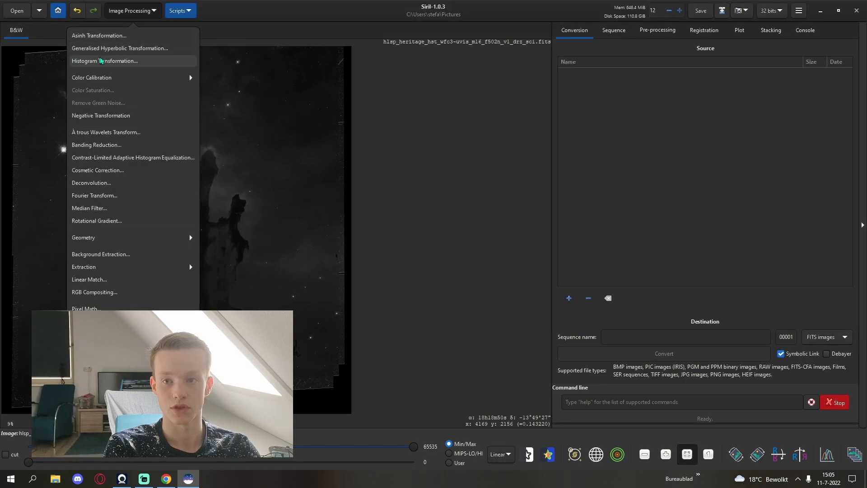
{"action": "left_click", "coordinate": [105, 60]}
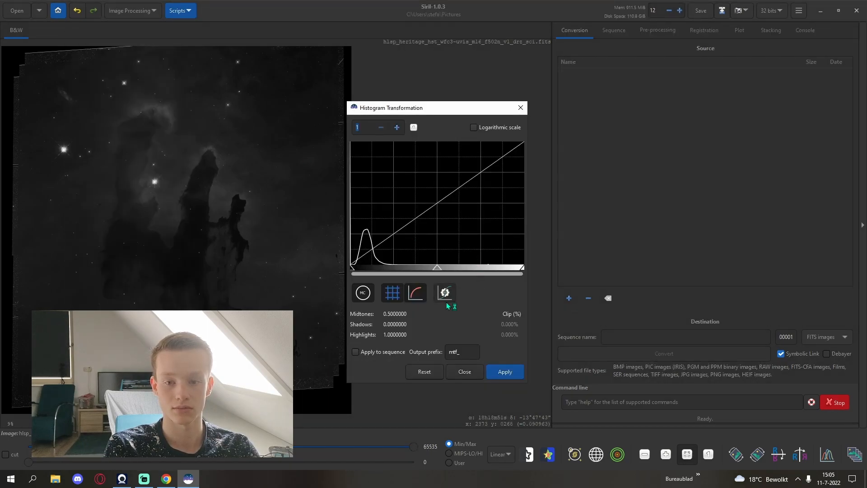
{"action": "left_click", "coordinate": [504, 371]}
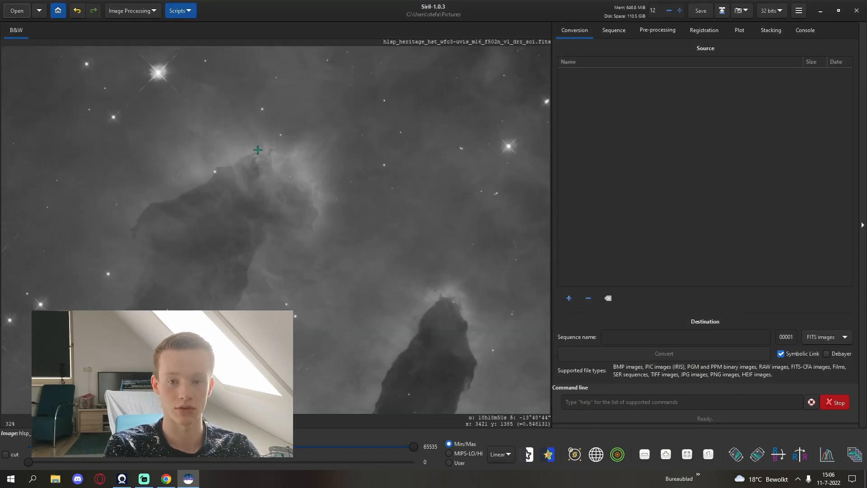
{"action": "scroll", "scroll_direction": "down", "scroll_amount": 3}
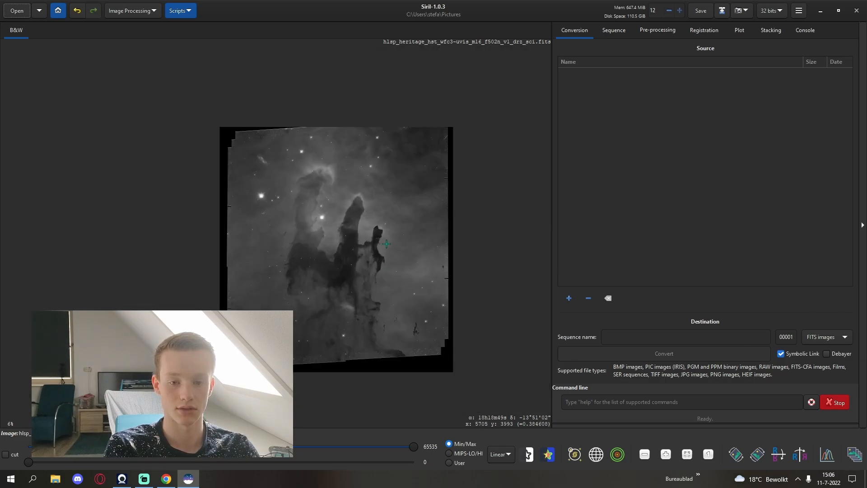
{"action": "left_click", "coordinate": [131, 10]}
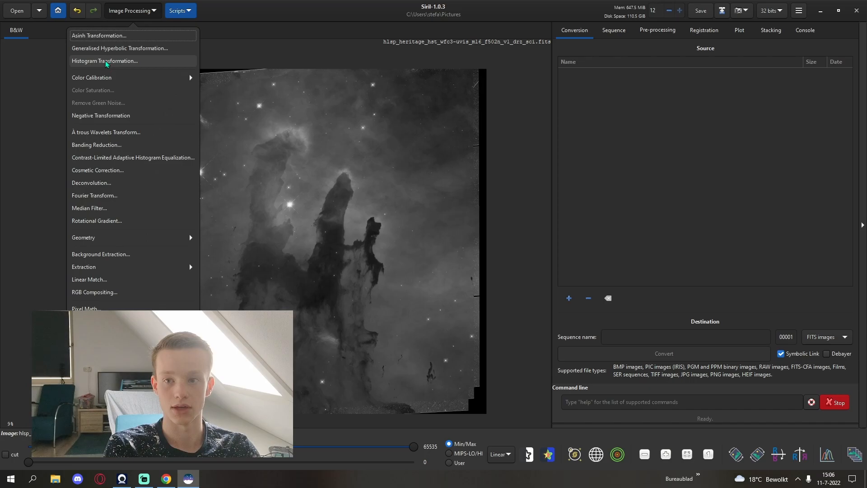
{"action": "left_click", "coordinate": [105, 60]}
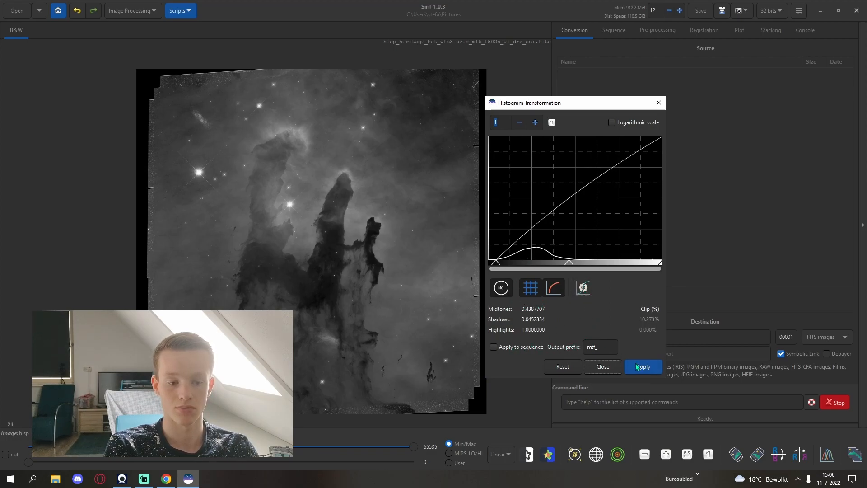
{"action": "left_click", "coordinate": [561, 366]}
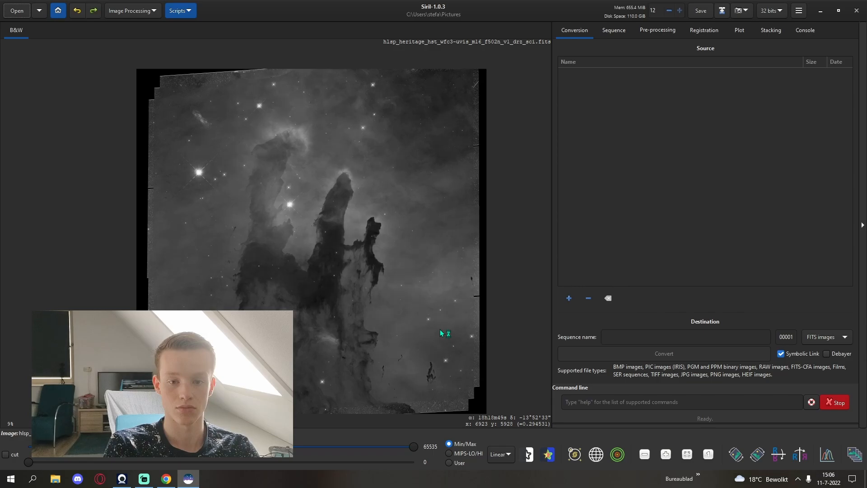
{"action": "mouse_move", "coordinate": [502, 105]}
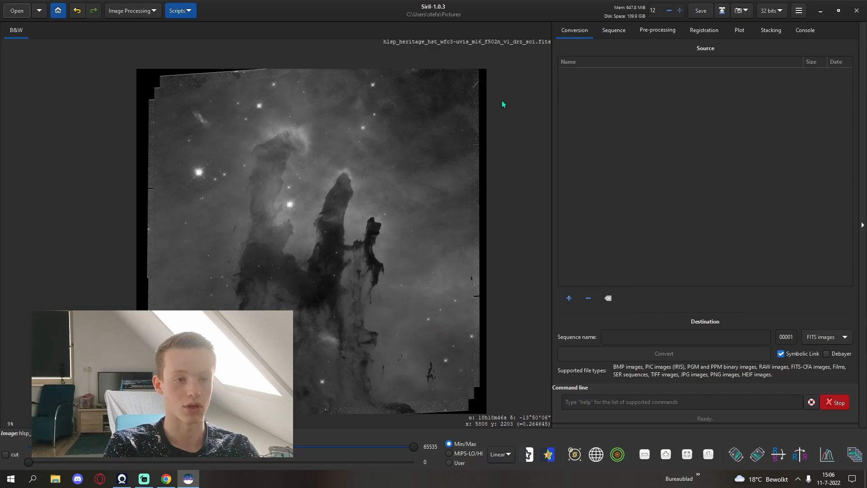
{"action": "mouse_move", "coordinate": [376, 263]}
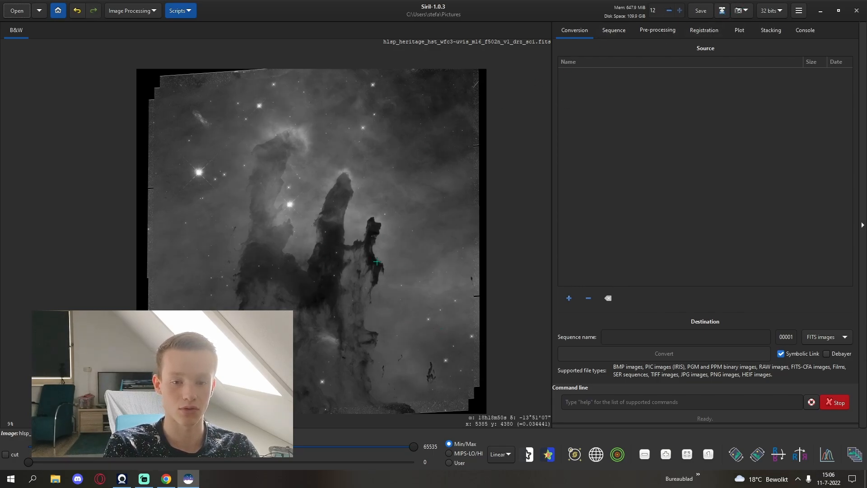
{"action": "left_click", "coordinate": [699, 11]}
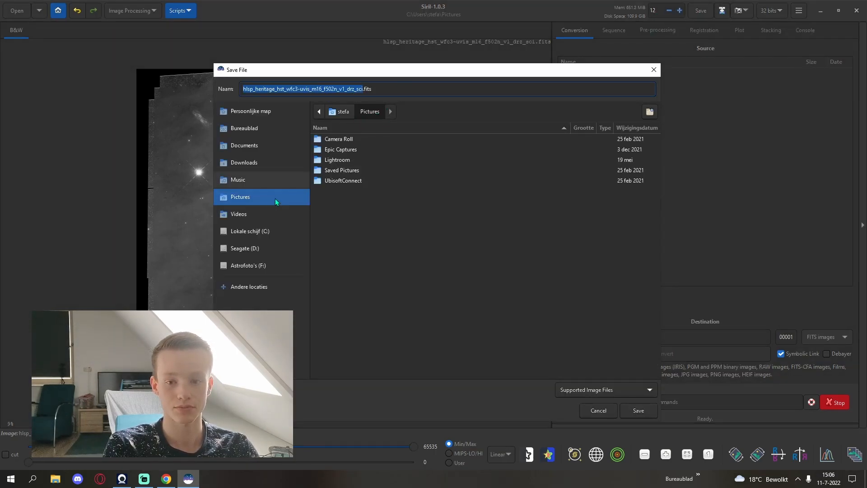
Step: Browse to C:\Temp siril and create a new M16 folder there
{"action": "left_click", "coordinate": [244, 161]}
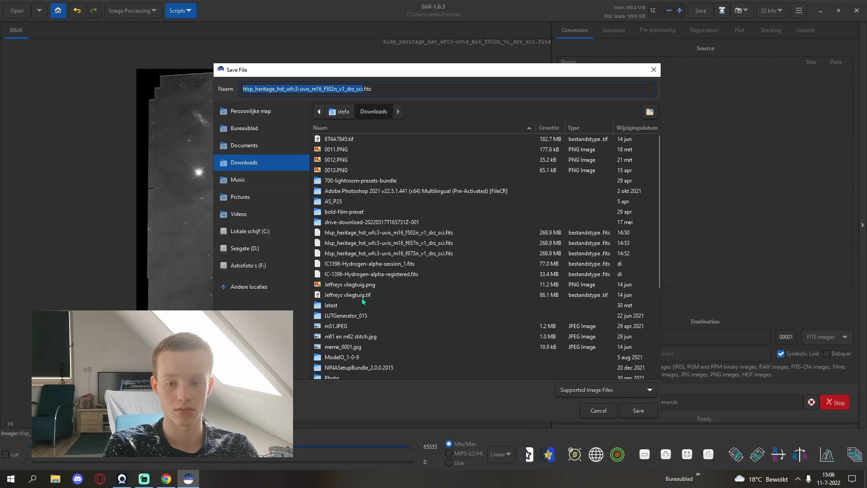
{"action": "left_click", "coordinate": [249, 231]}
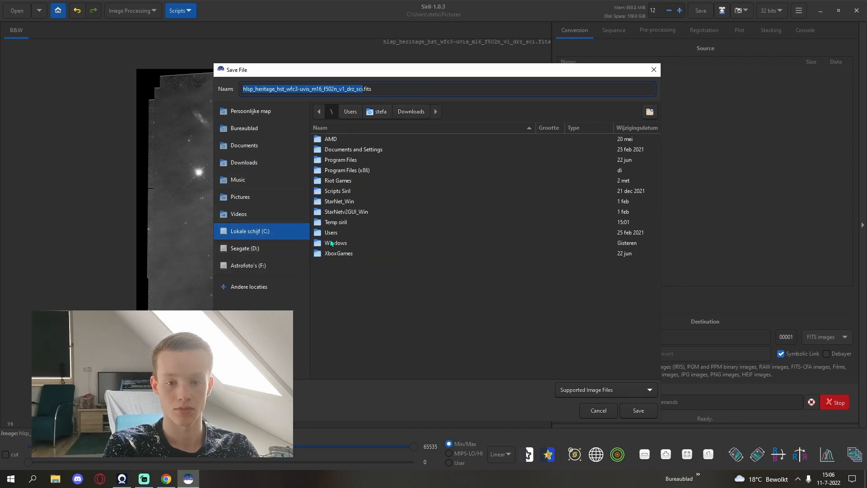
{"action": "double_click", "coordinate": [336, 222]}
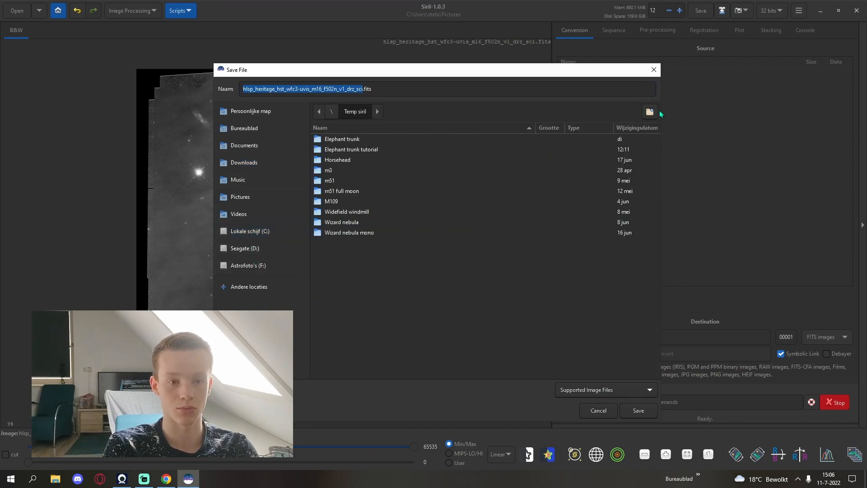
{"action": "left_click", "coordinate": [650, 111]}
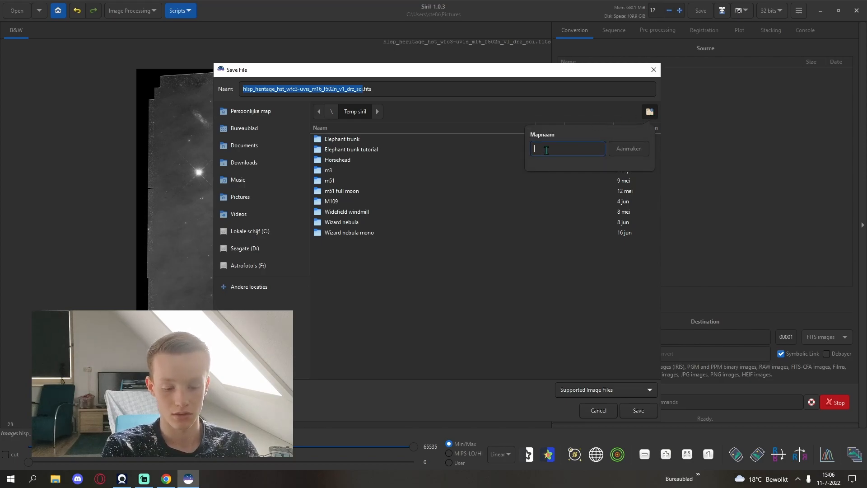
{"action": "type", "text": "M16"}
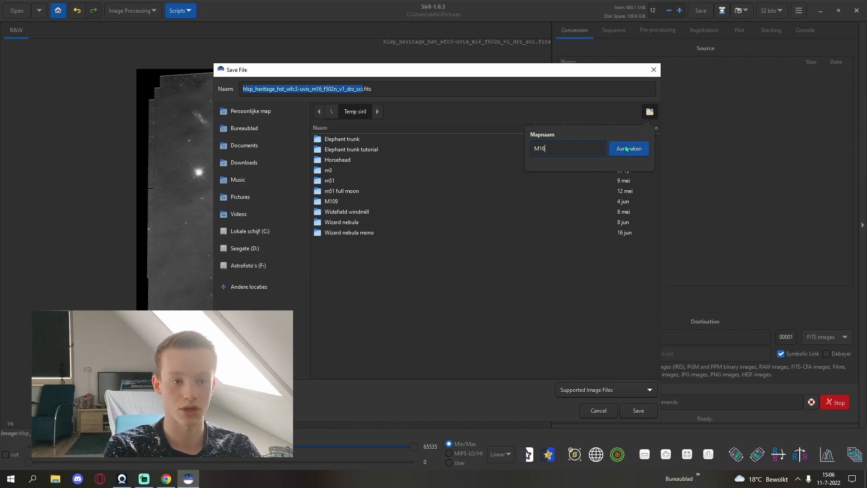
{"action": "left_click", "coordinate": [628, 149]}
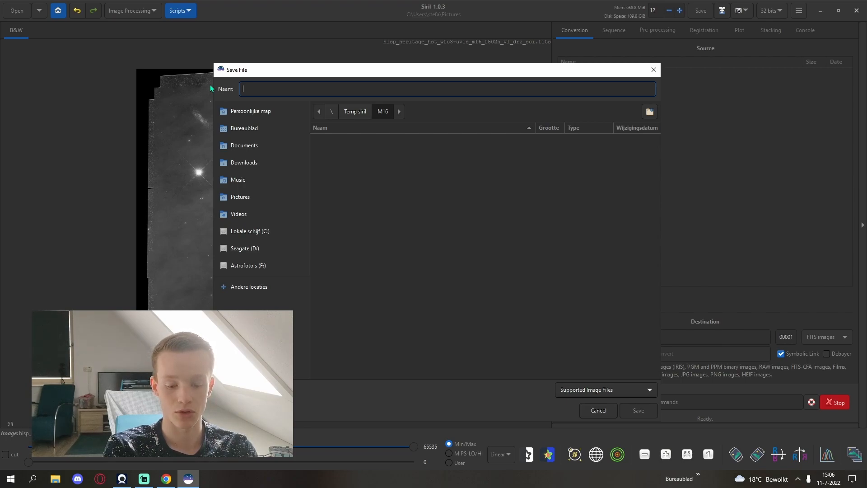
Step: Name the stretched image 'M16 OIII Hubble.tiff' and save it into the M16 folder
{"action": "type", "text": "M16"}
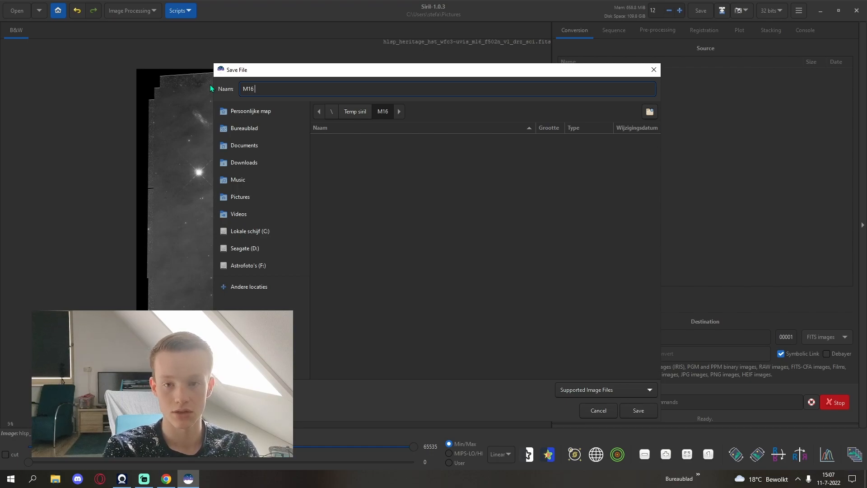
{"action": "type", "text": "OII"}
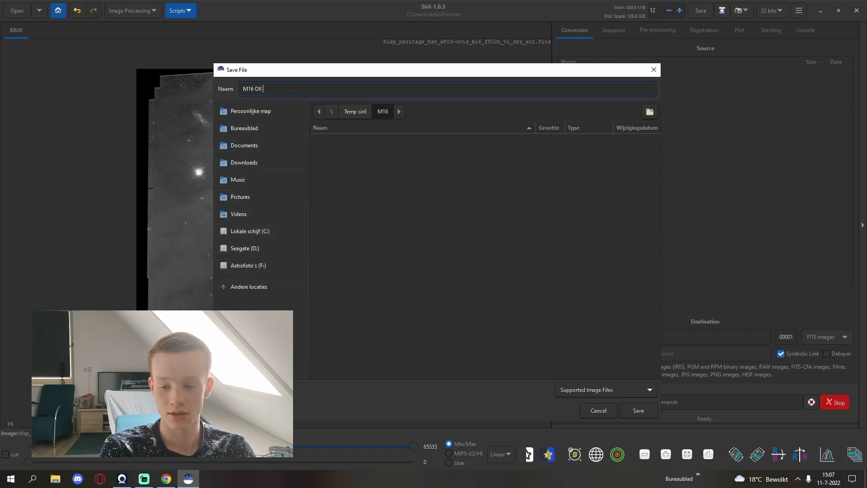
{"action": "type", "text": "l"}
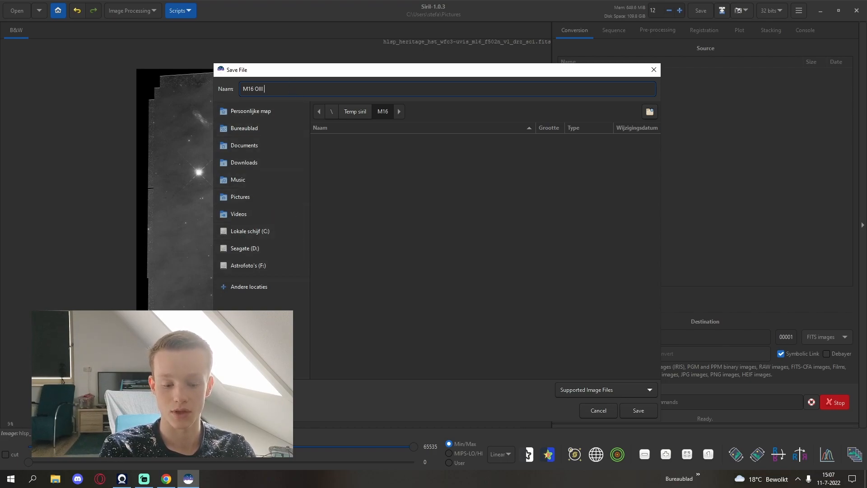
{"action": "type", "text": "Hubble"}
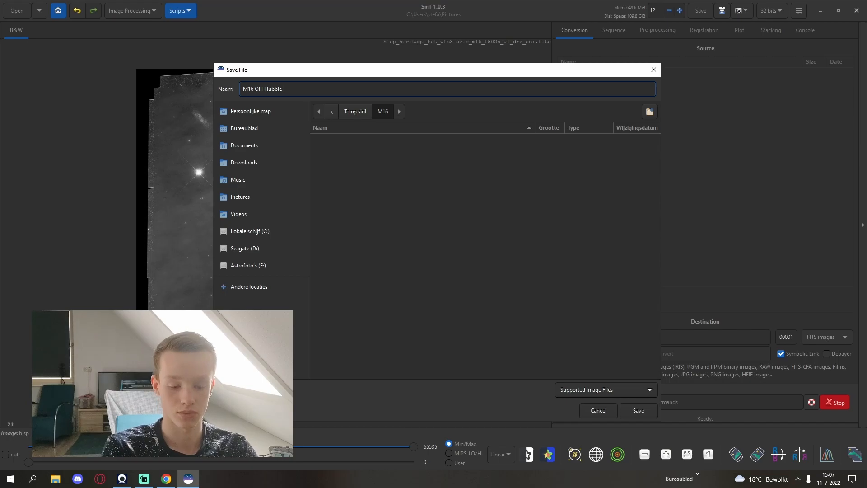
{"action": "type", "text": ".tiff"}
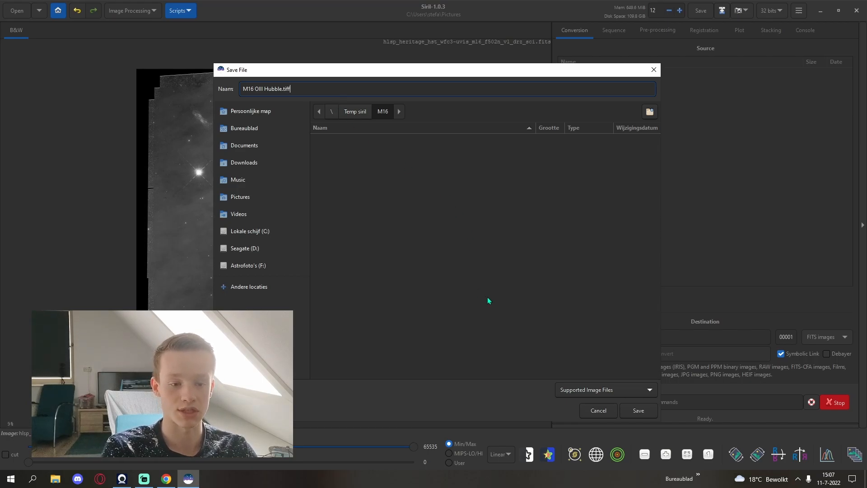
{"action": "left_click", "coordinate": [638, 410]}
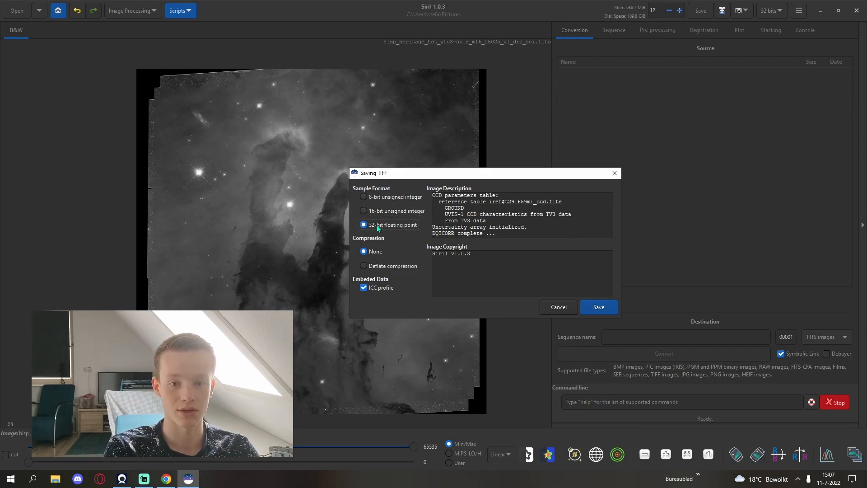
Step: Store the TIFF as 16-bit unsigned integer samples and confirm the save
{"action": "left_click", "coordinate": [364, 211]}
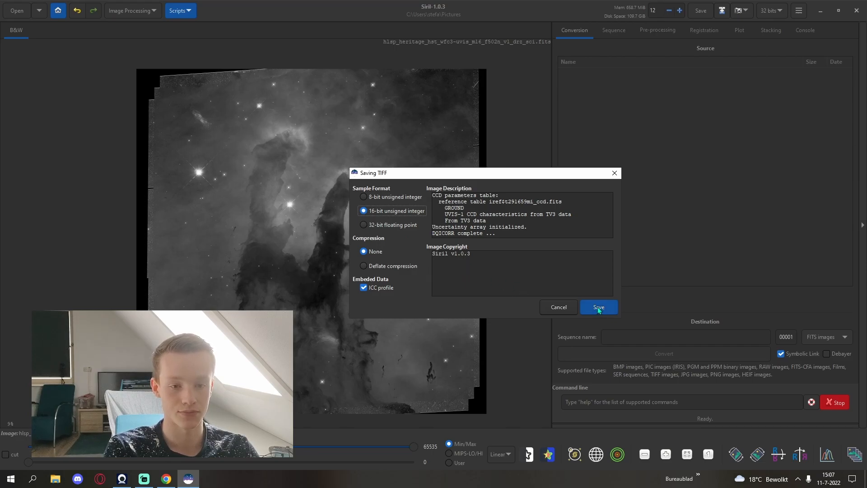
{"action": "left_click", "coordinate": [599, 307]}
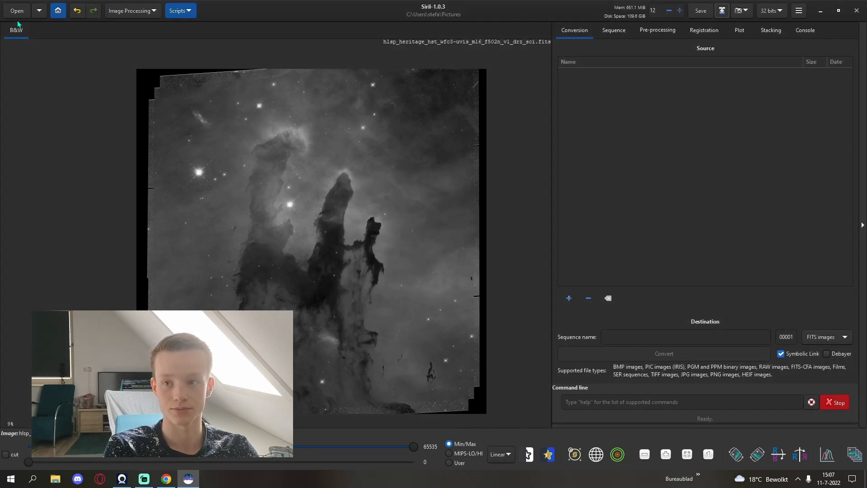
Step: Load the f673n SII exposure, histogram-stretch it and save it as a 32-bit TIFF in the M16 folder
{"action": "left_click", "coordinate": [16, 10]}
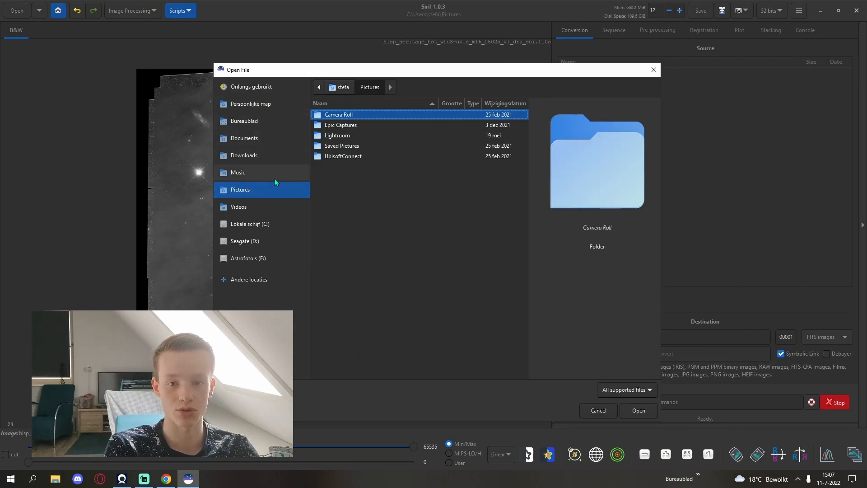
{"action": "left_click", "coordinate": [244, 154]}
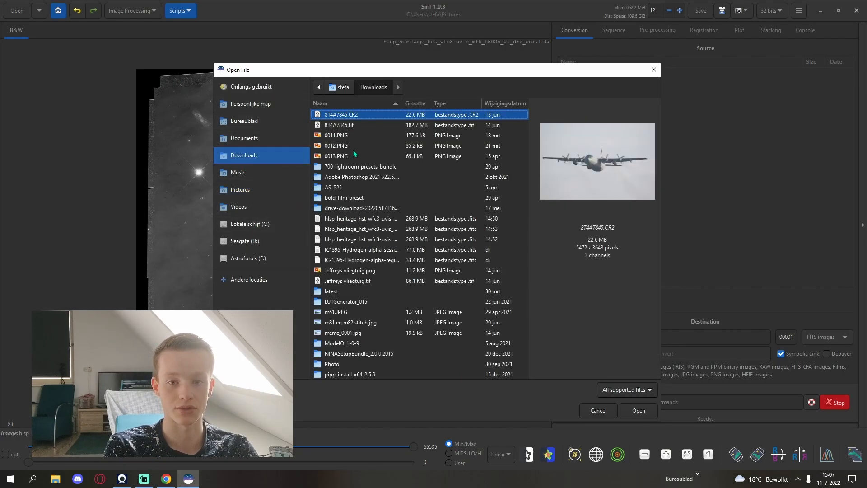
{"action": "left_click", "coordinate": [129, 10]}
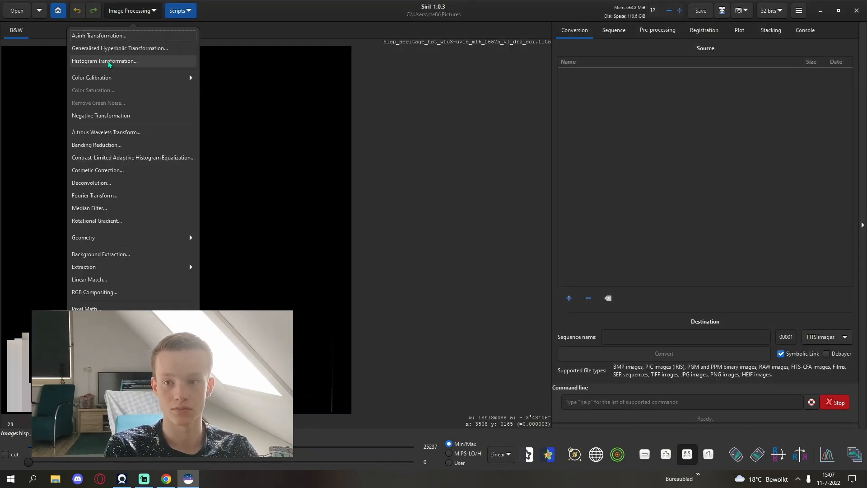
{"action": "left_click", "coordinate": [104, 60]}
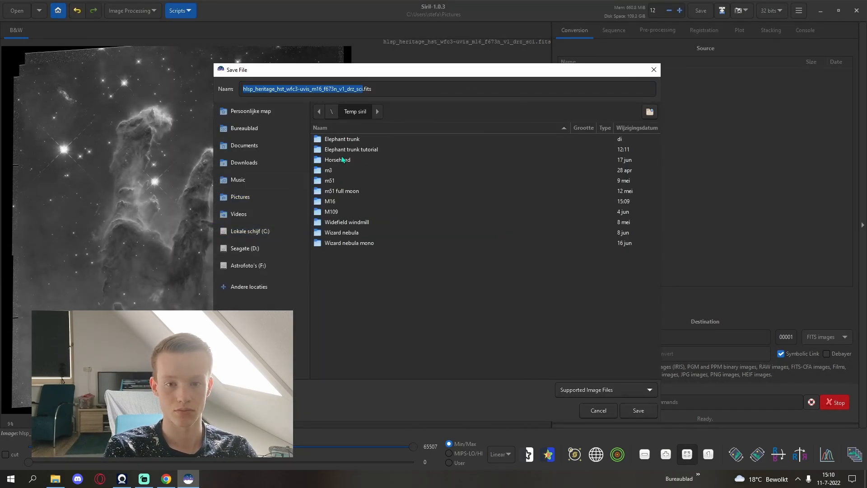
{"action": "left_click", "coordinate": [637, 410]}
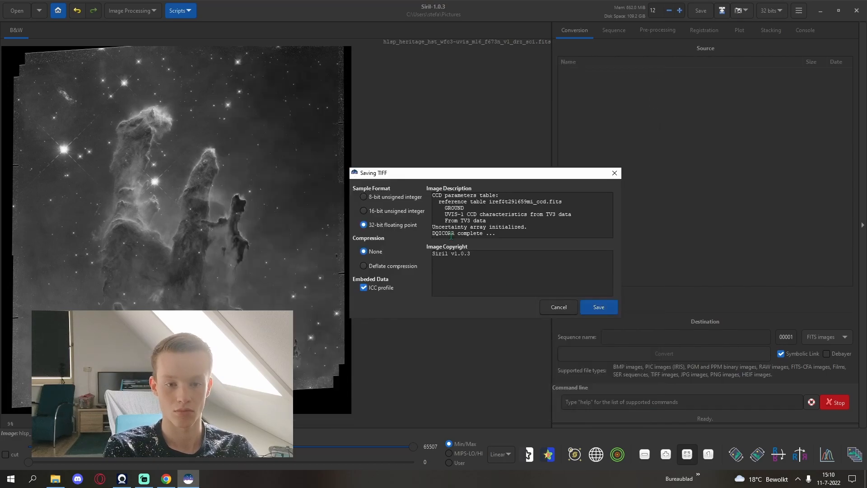
{"action": "left_click", "coordinate": [598, 308]}
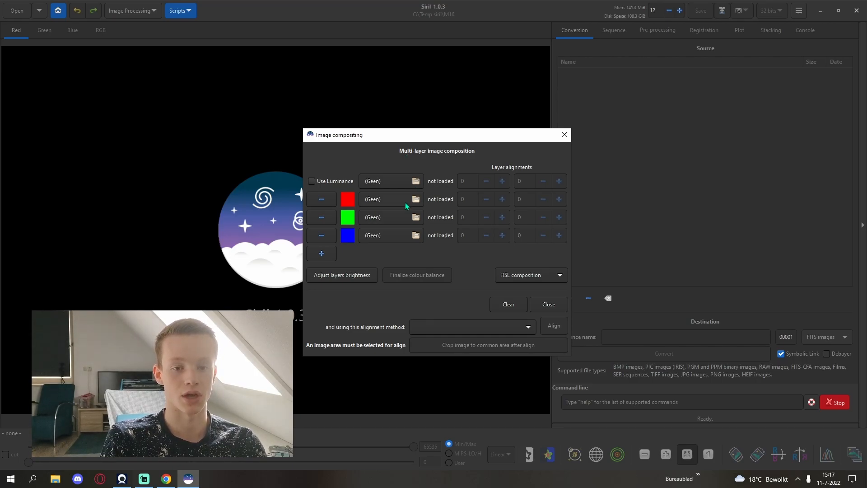
Step: Load M16 SII, Ha and OIII TIFFs as red, green and blue layers and show the colour composite
{"action": "left_click", "coordinate": [416, 180]}
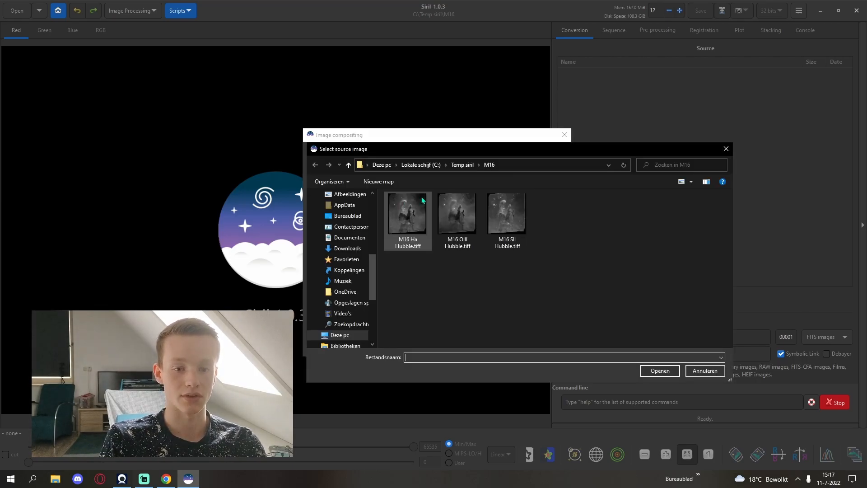
{"action": "left_click", "coordinate": [705, 370]}
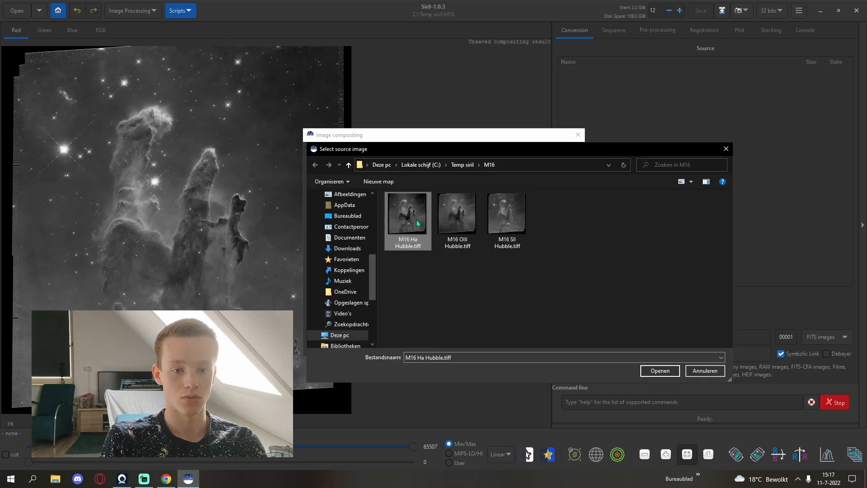
{"action": "left_click", "coordinate": [659, 371]}
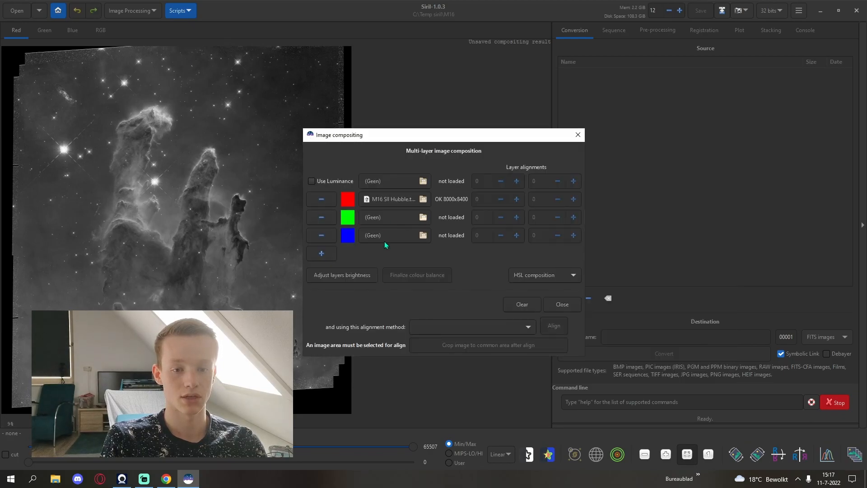
{"action": "left_click", "coordinate": [423, 217]}
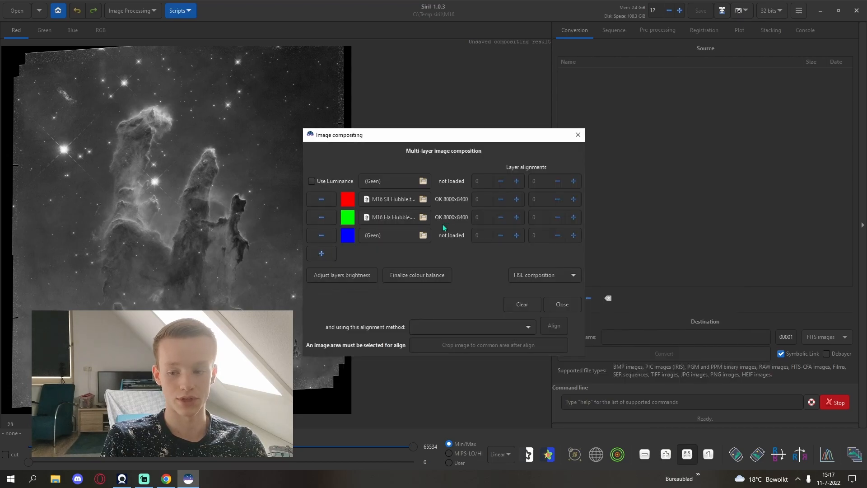
{"action": "left_click", "coordinate": [424, 235]}
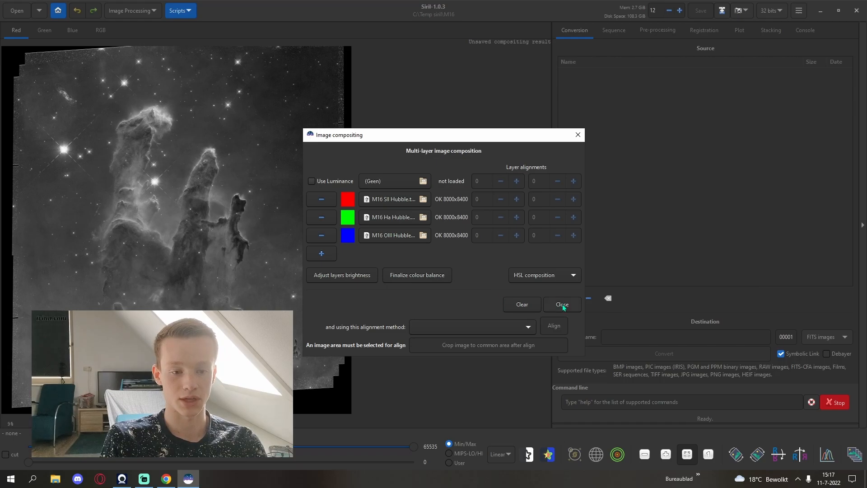
{"action": "left_click", "coordinate": [562, 304]}
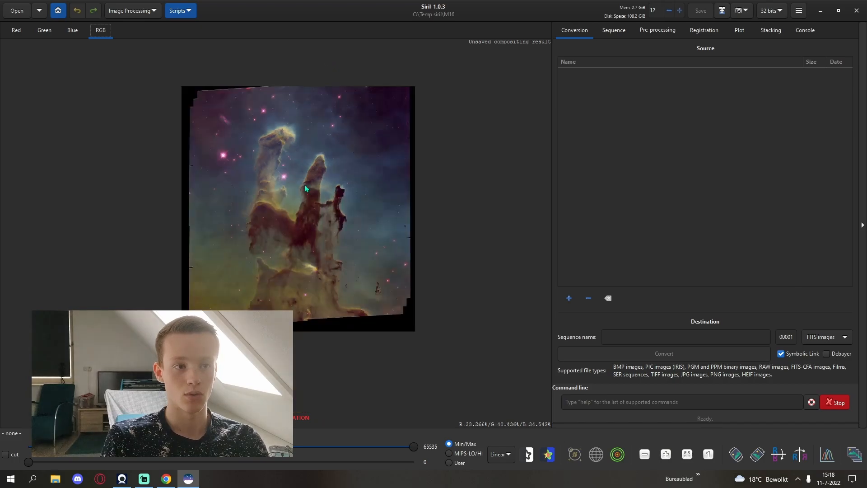
Step: Save the composite as 16-bit unsigned TIFF 'M16 composite Hubble.tiff' and quit Siril
{"action": "left_click", "coordinate": [700, 9]}
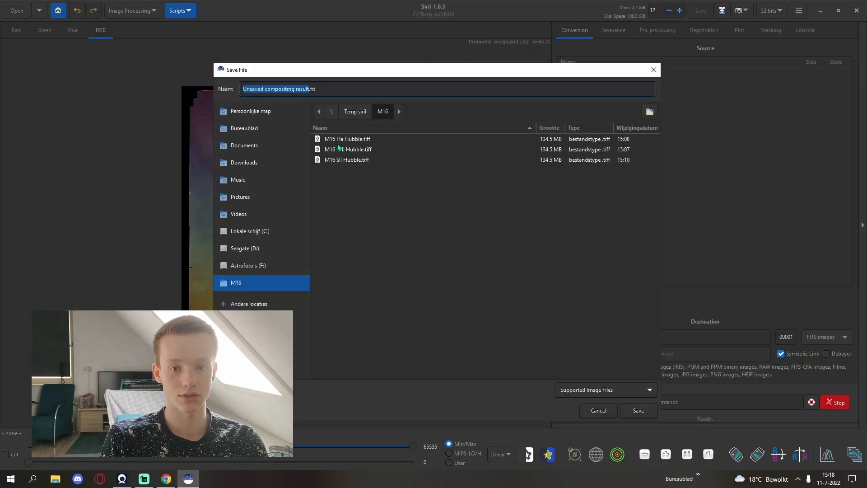
{"action": "left_click", "coordinate": [347, 159]}
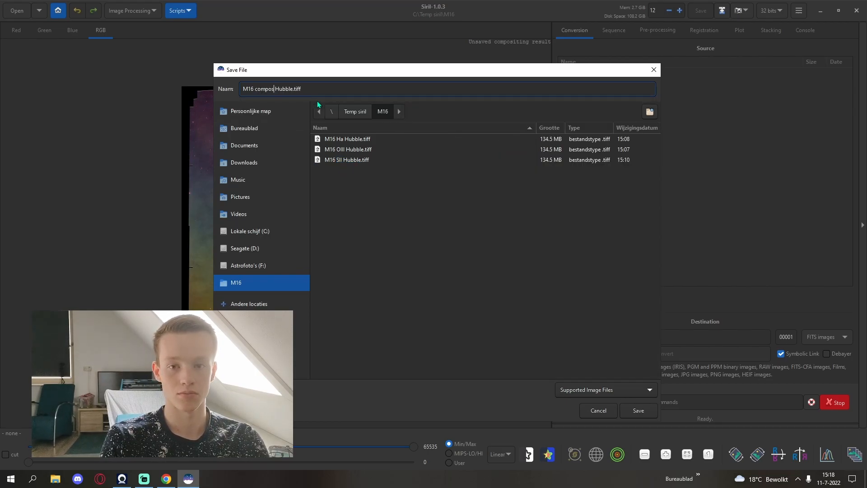
{"action": "left_click", "coordinate": [637, 414]}
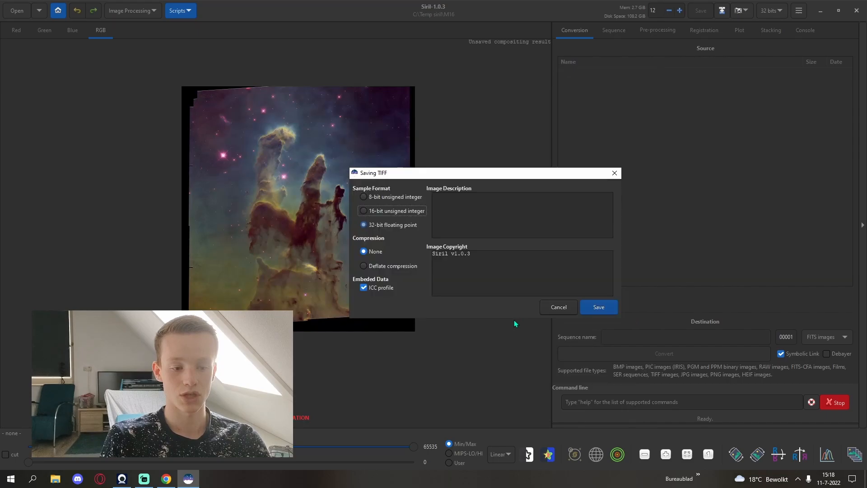
{"action": "left_click", "coordinate": [363, 211]}
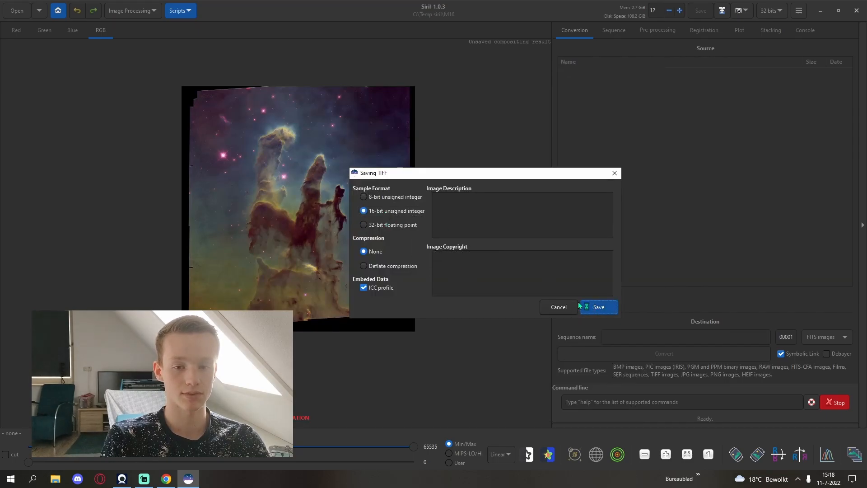
{"action": "left_click", "coordinate": [598, 307]}
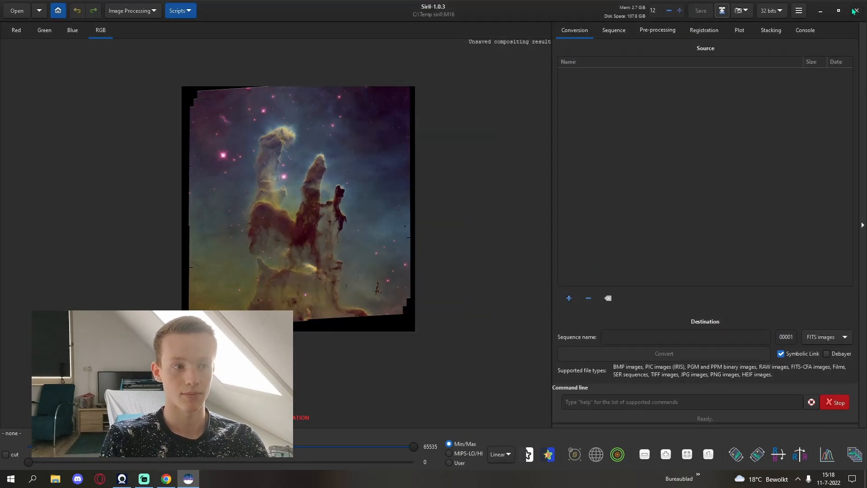
{"action": "left_click", "coordinate": [188, 479]}
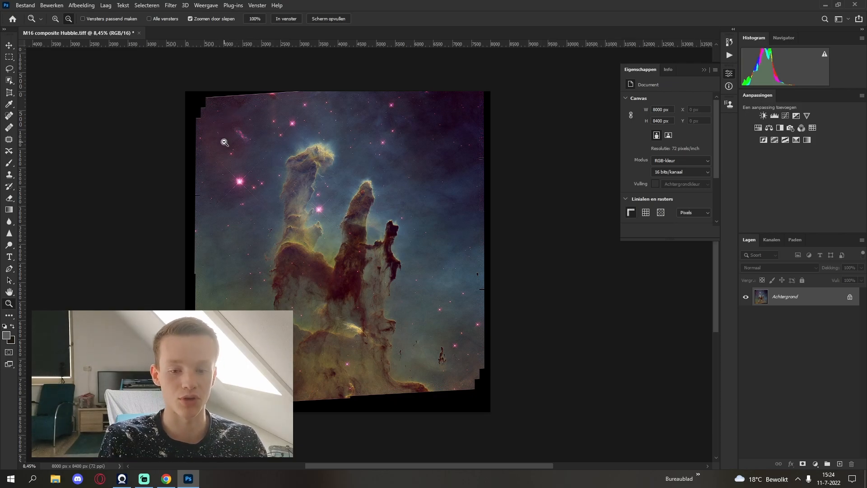
Step: Zoom in on the tilted upper-left border of the M16 composite
{"action": "left_click", "coordinate": [224, 142]}
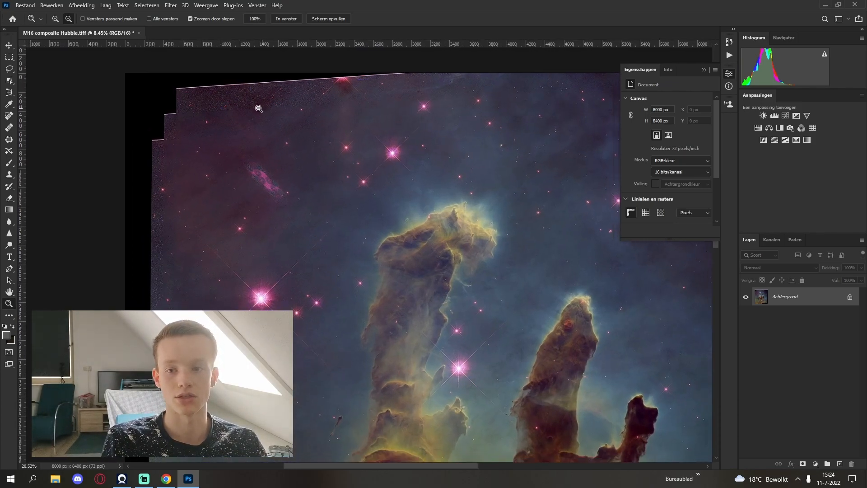
{"action": "left_click", "coordinate": [9, 92]}
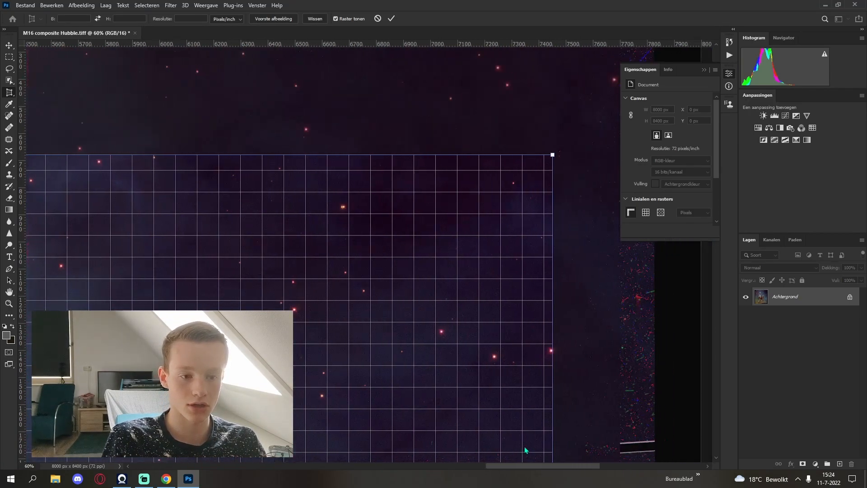
Step: Commit the perspective crop, leaving a clean 7099 × 7433 px image
{"action": "scroll", "scroll_direction": "right", "scroll_amount": 3}
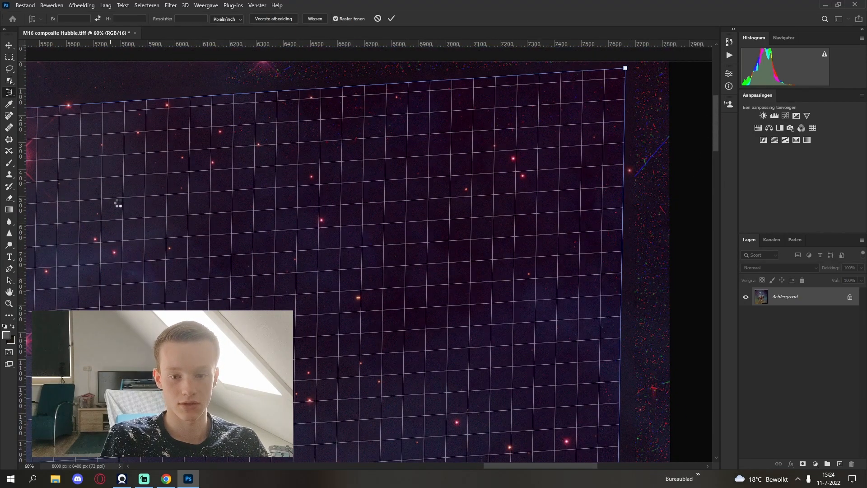
{"action": "left_click", "coordinate": [390, 18]}
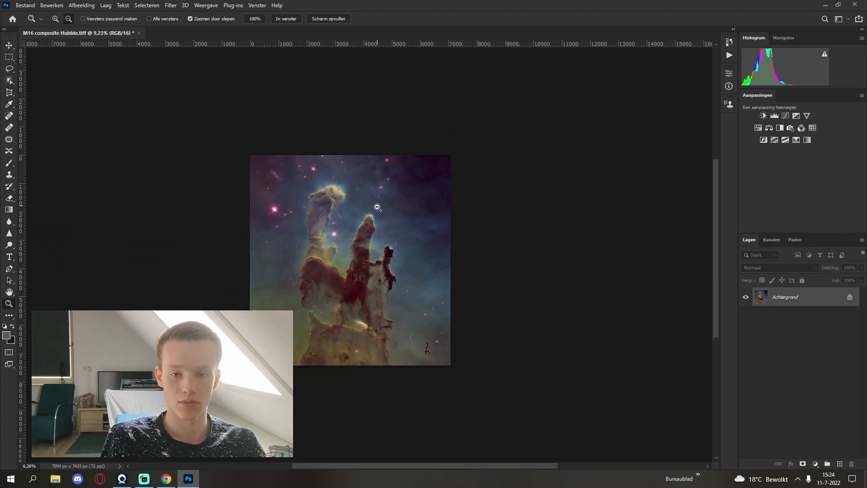
{"action": "left_click", "coordinate": [377, 208]}
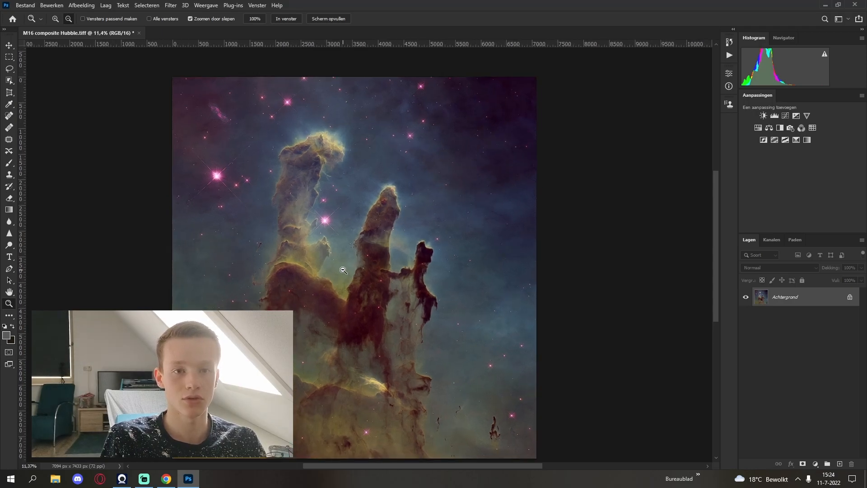
{"action": "mouse_move", "coordinate": [356, 232]}
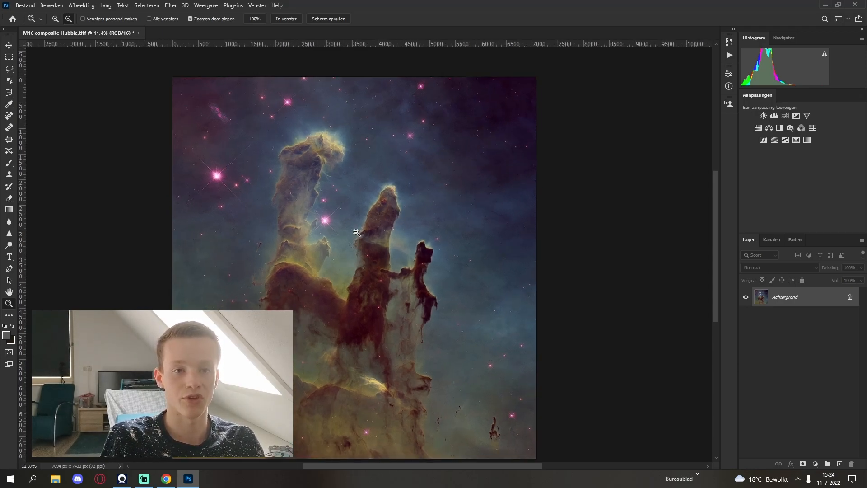